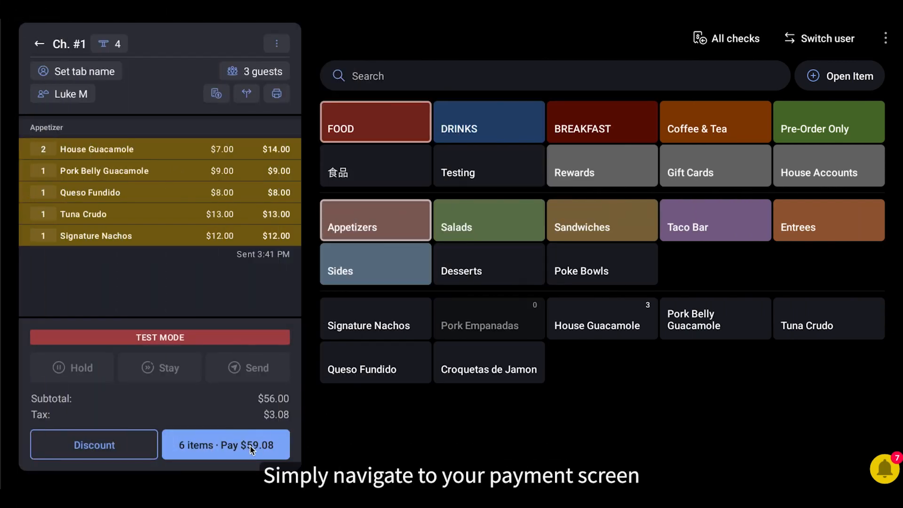
Bring up the payment screen for check #1 with its $59.08 balance due
left_click(226, 445)
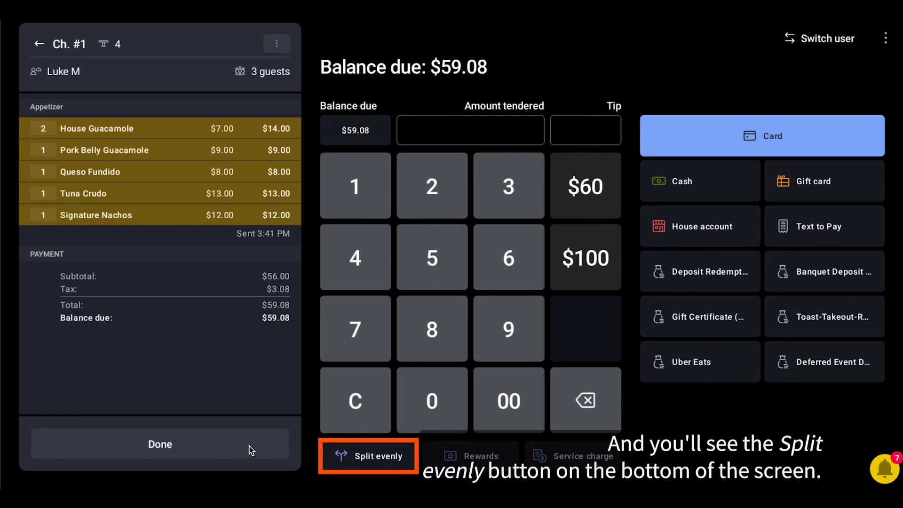
Split the $59.08 check evenly by 3, filling $19.69 as one guest's amount tendered
left_click(368, 455)
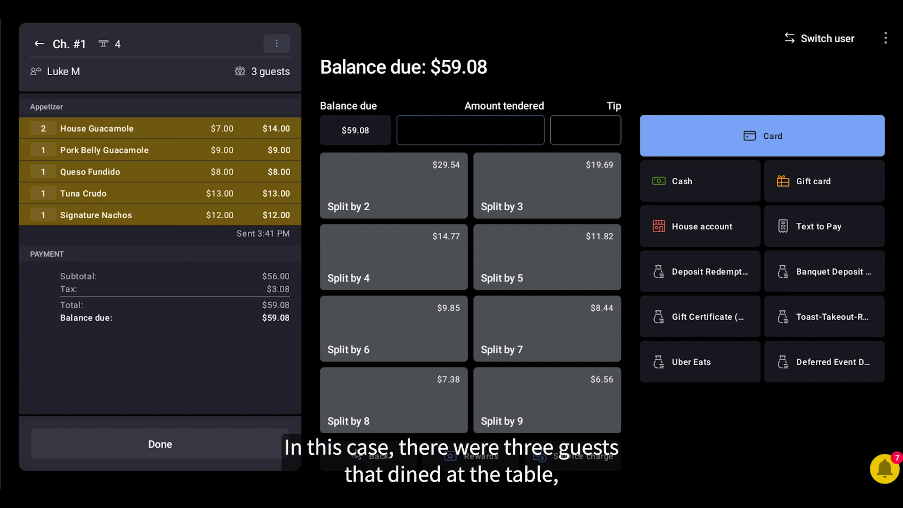
left_click(545, 185)
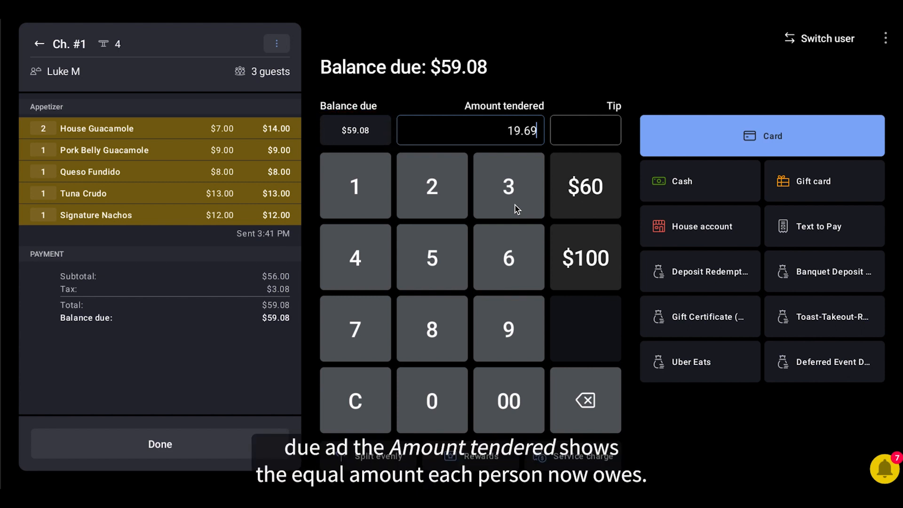
Record the first guest's $19.69 share as cash, leaving $39.39 due
left_click(470, 129)
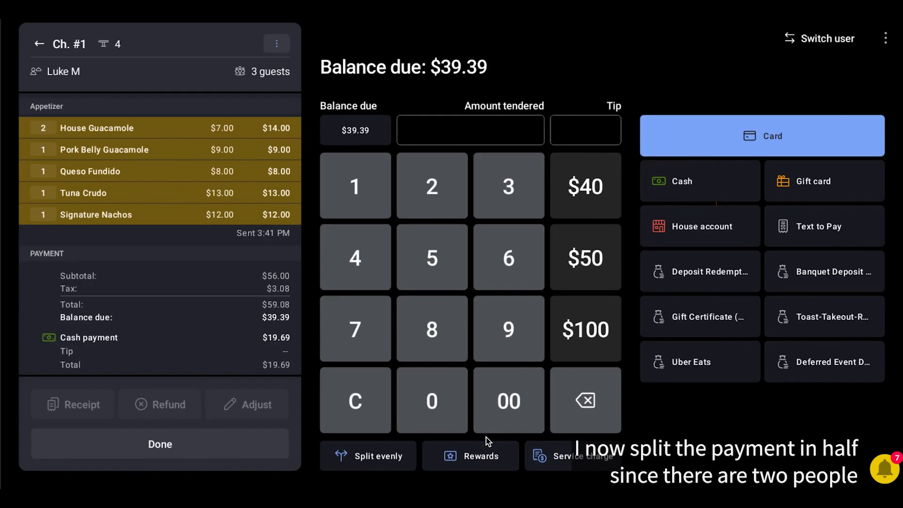
Split the remaining $39.39 by 2 and take the second guest's $19.70 in cash, no receipt
left_click(368, 455)
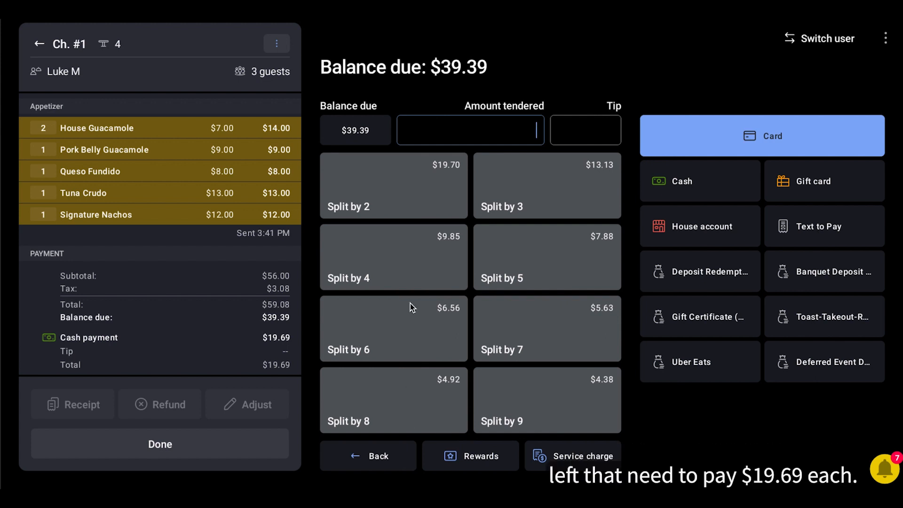
left_click(393, 185)
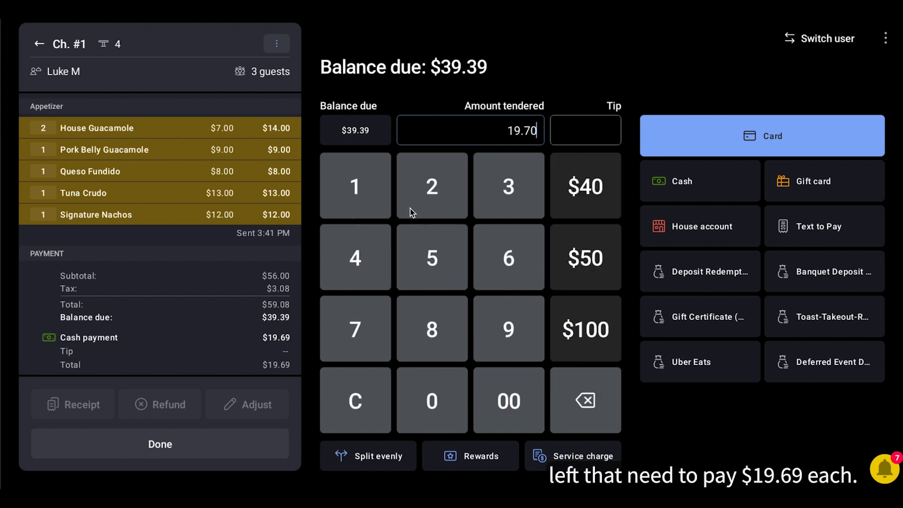
left_click(682, 181)
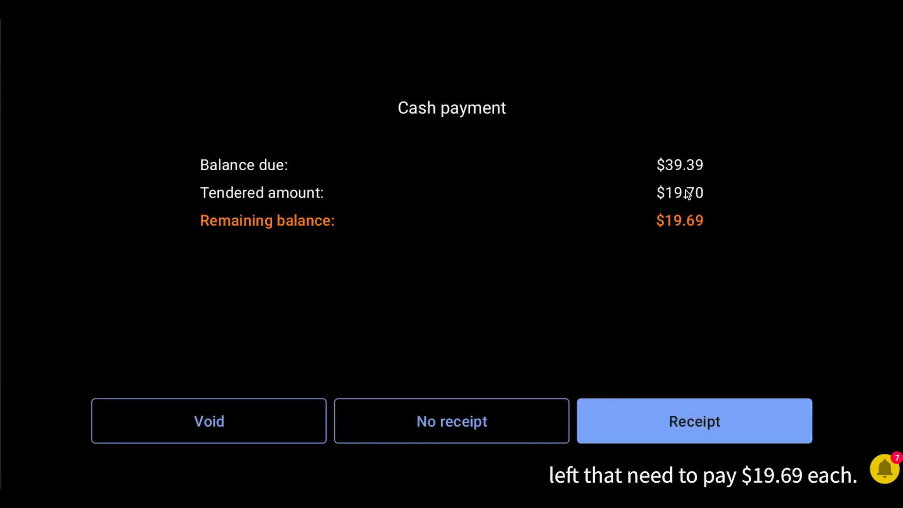
left_click(452, 421)
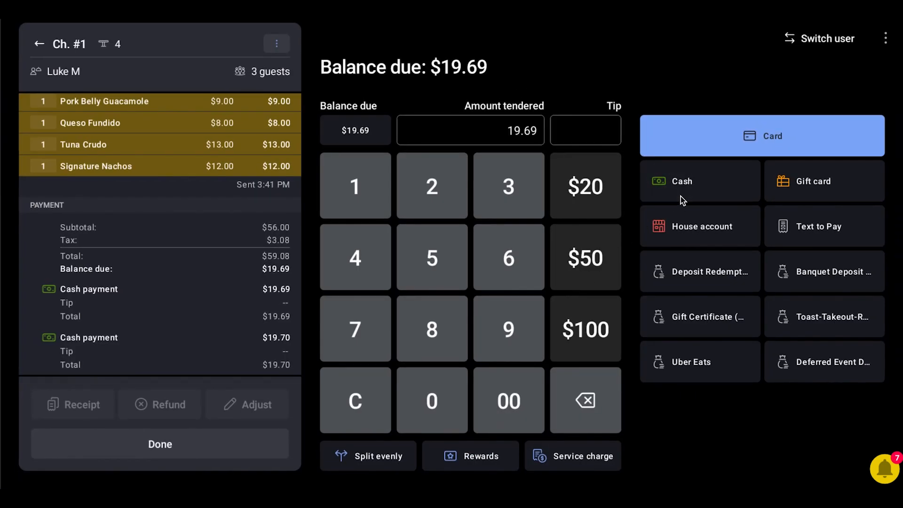
Take the last guest's $19.69 in cash with no receipt, then view all checks
left_click(681, 180)
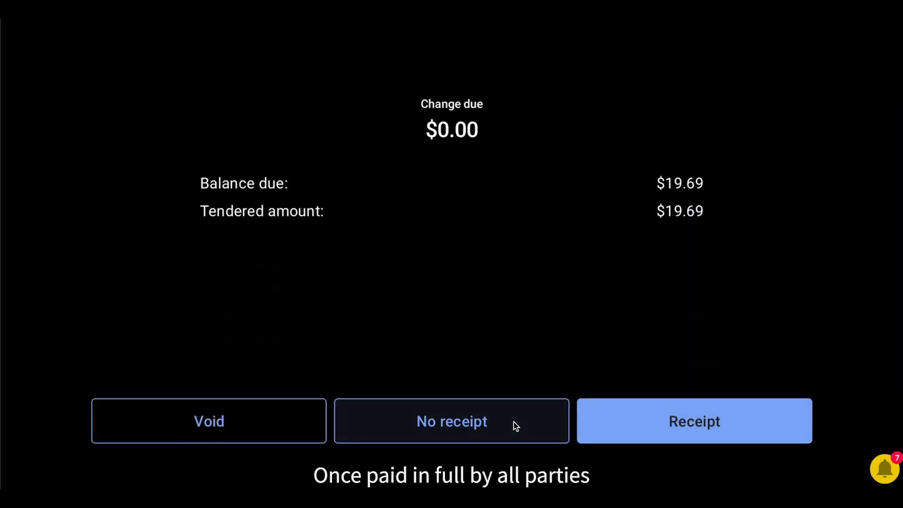
left_click(452, 422)
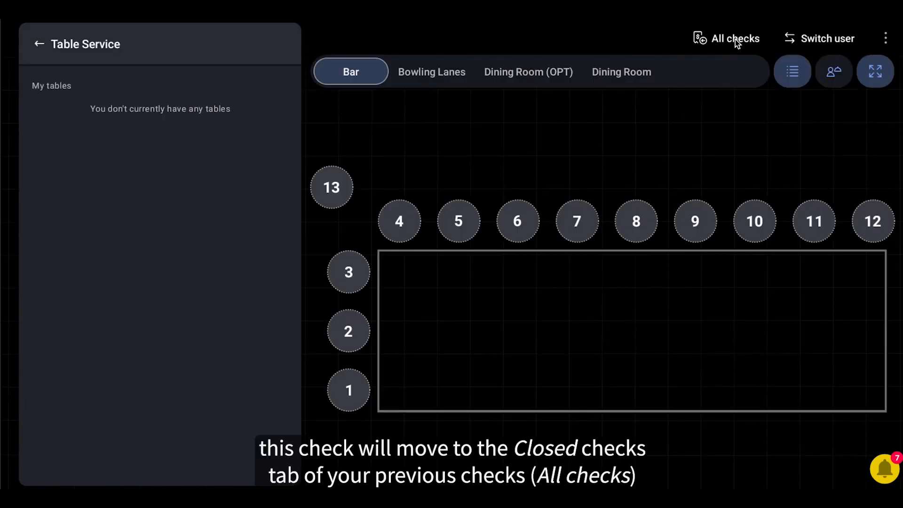
left_click(735, 37)
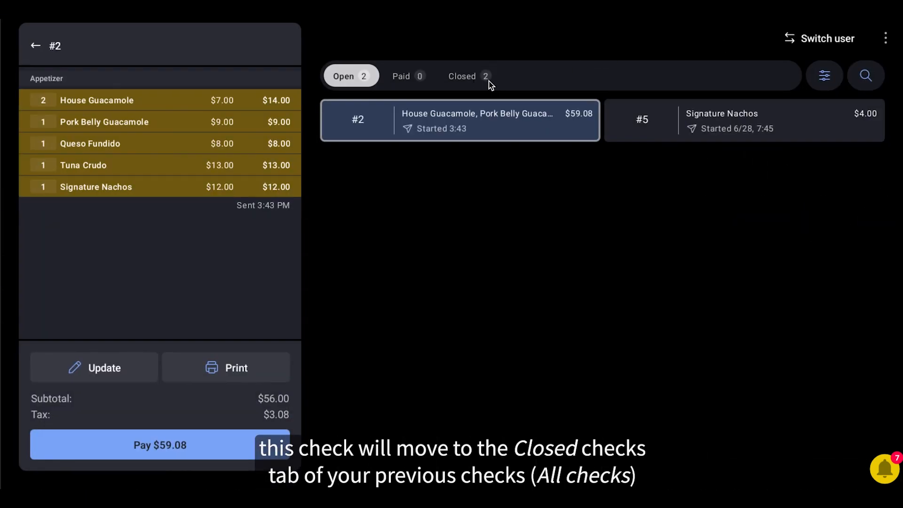